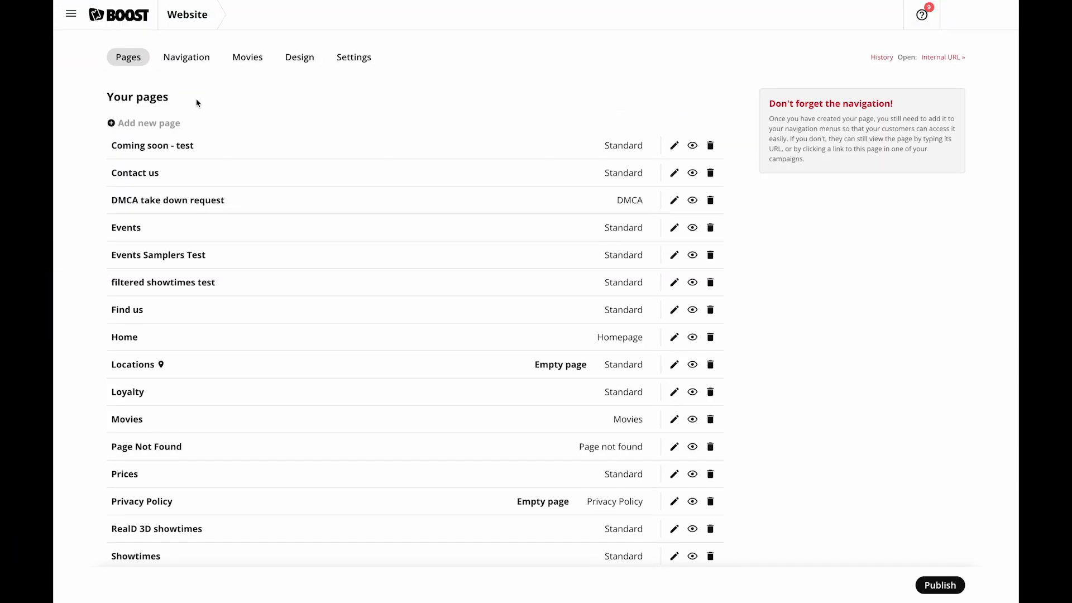
- Open the website Settings and expand the domain help showing the CNAME and A records
click(353, 57)
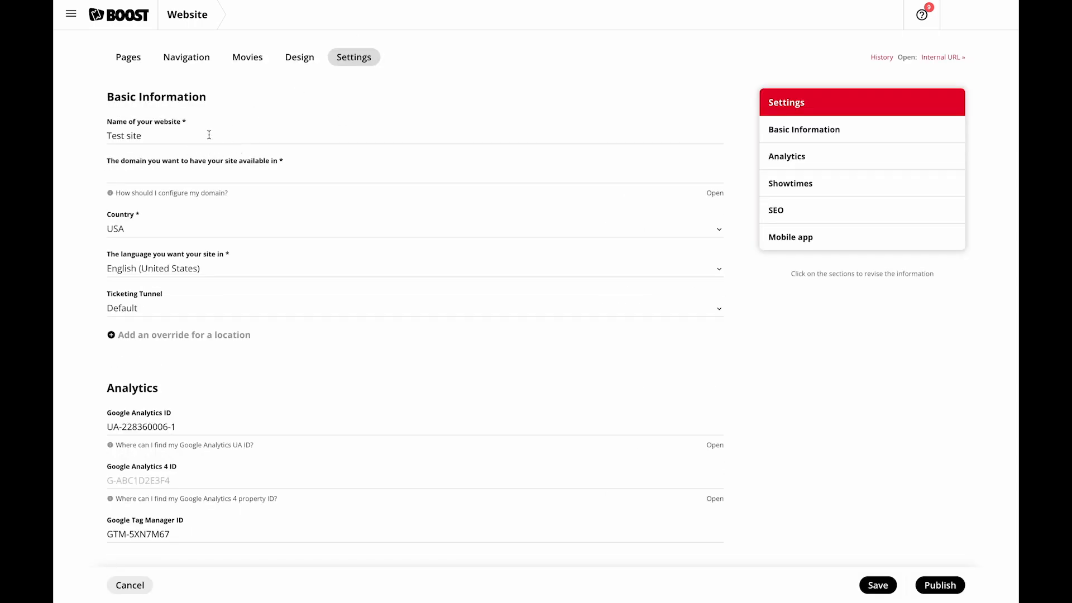
mouse_move(222, 246)
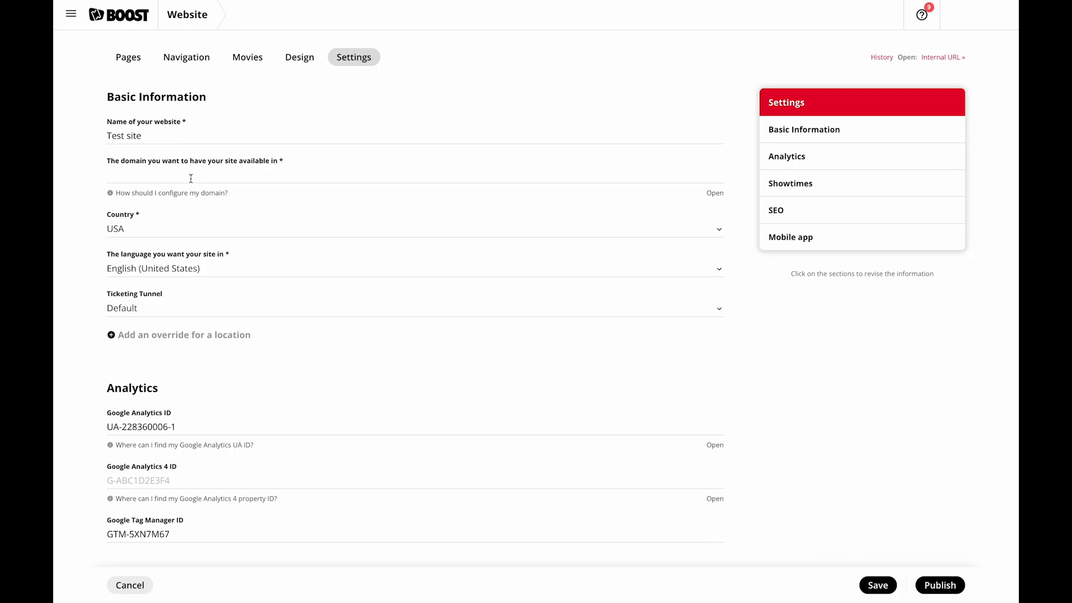
click(715, 192)
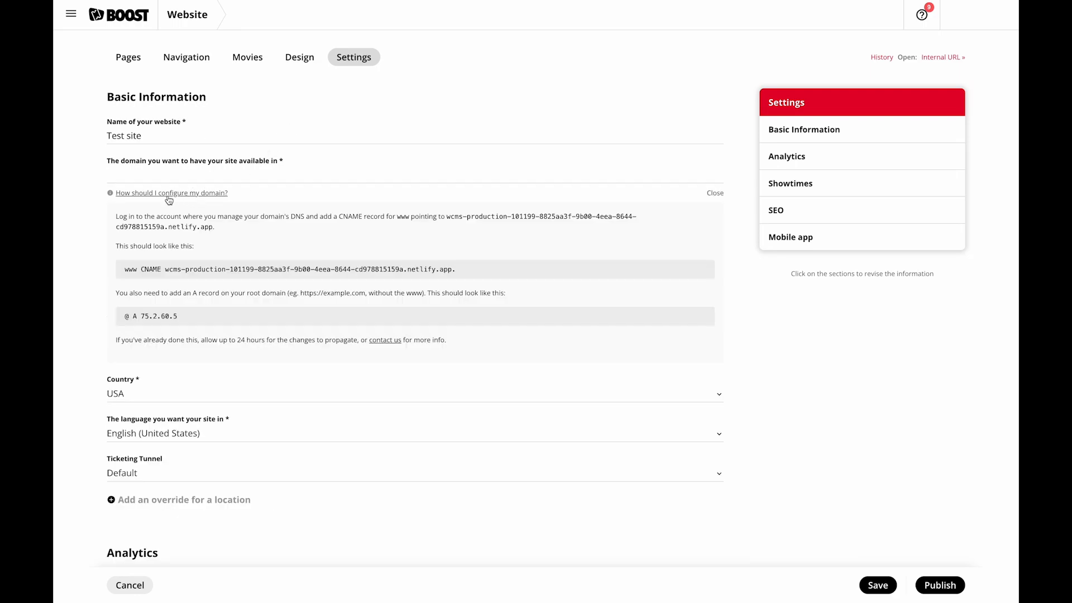
mouse_move(92, 274)
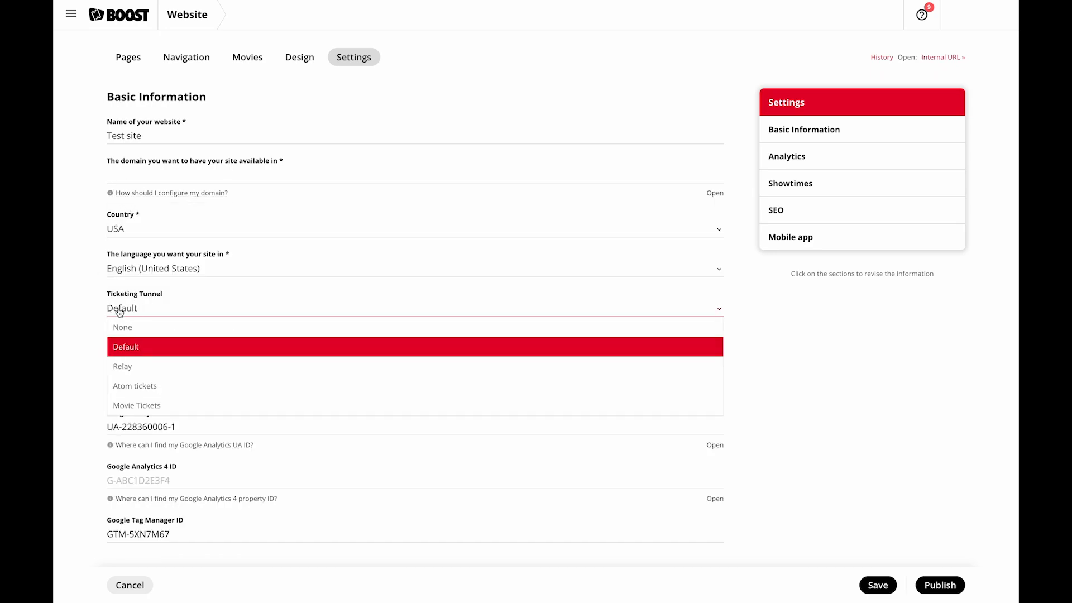
mouse_move(123, 366)
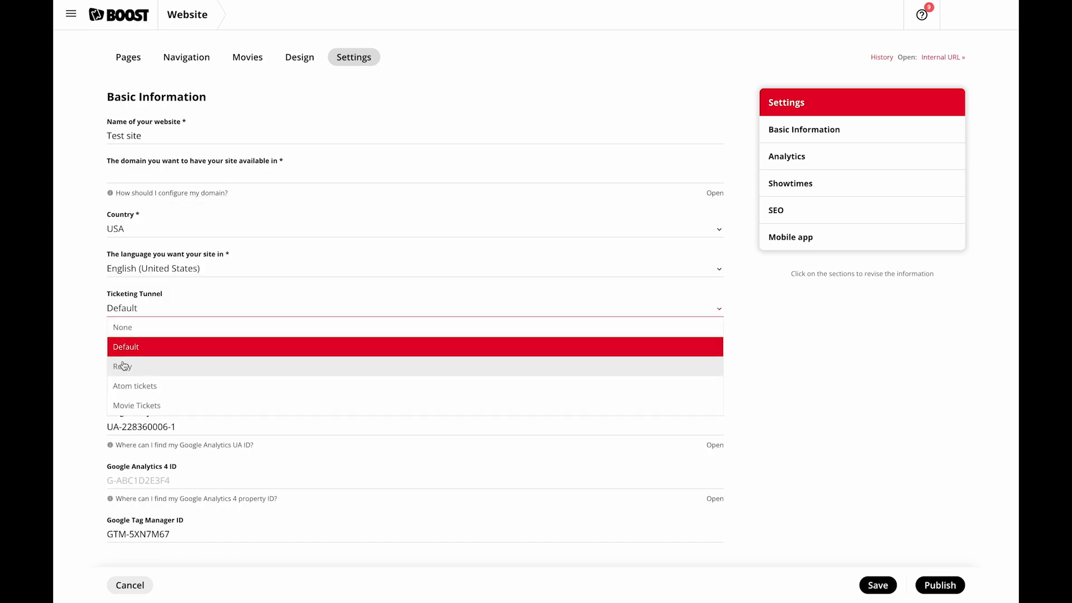
mouse_move(151, 342)
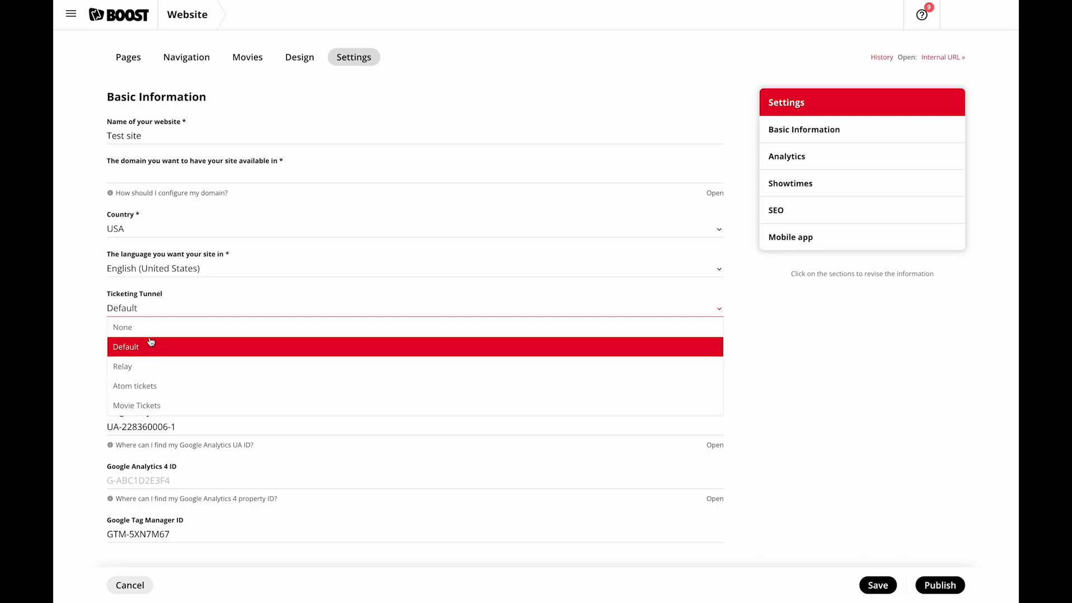
- Keep the site-wide ticketing tunnel at Default and override Cinépolis Euless with None
click(122, 326)
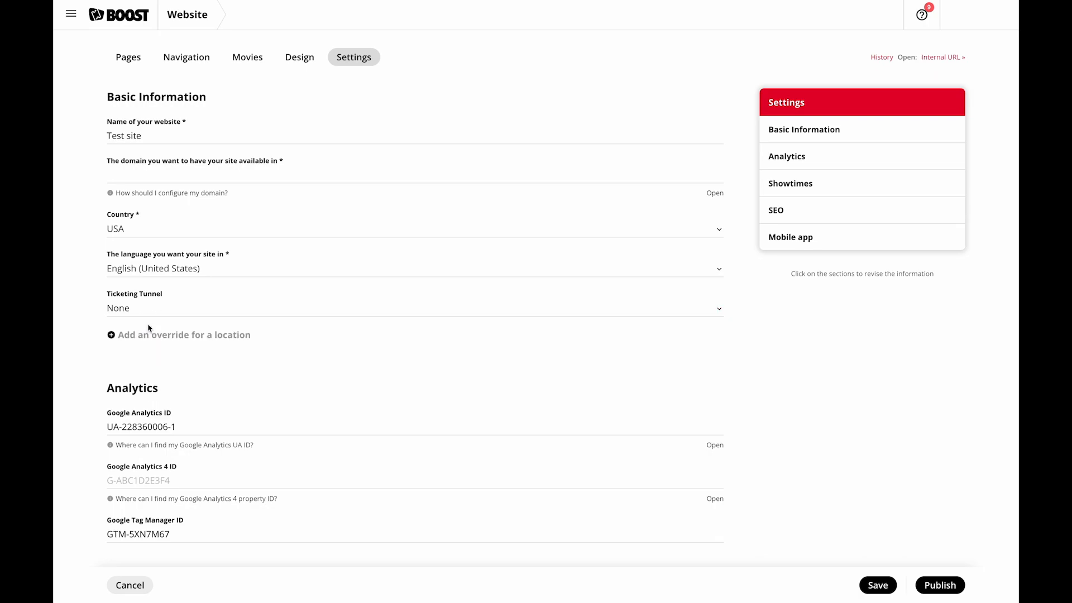
click(414, 307)
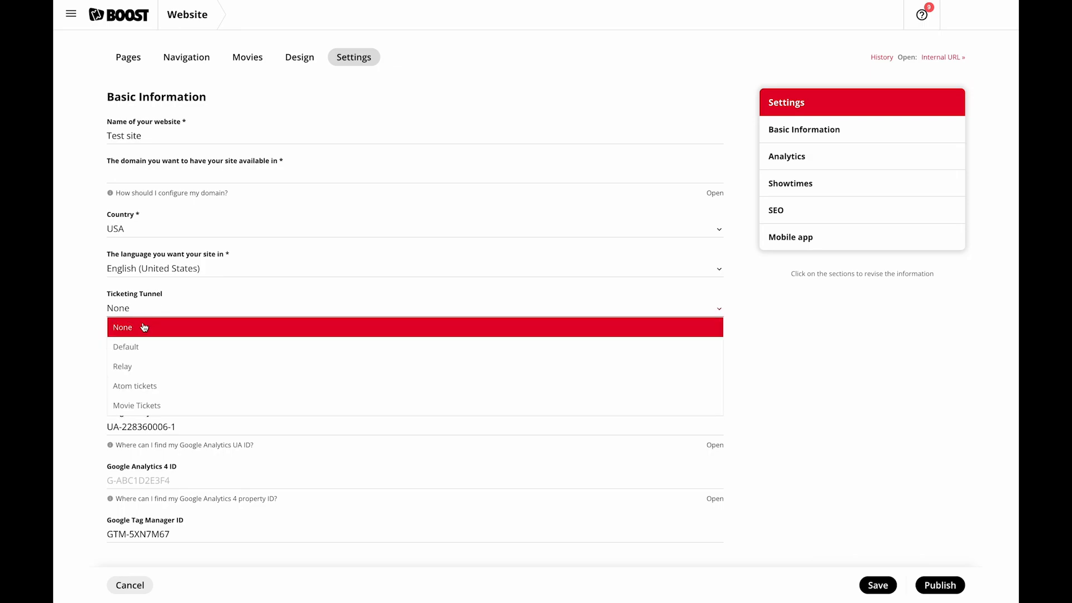
click(125, 347)
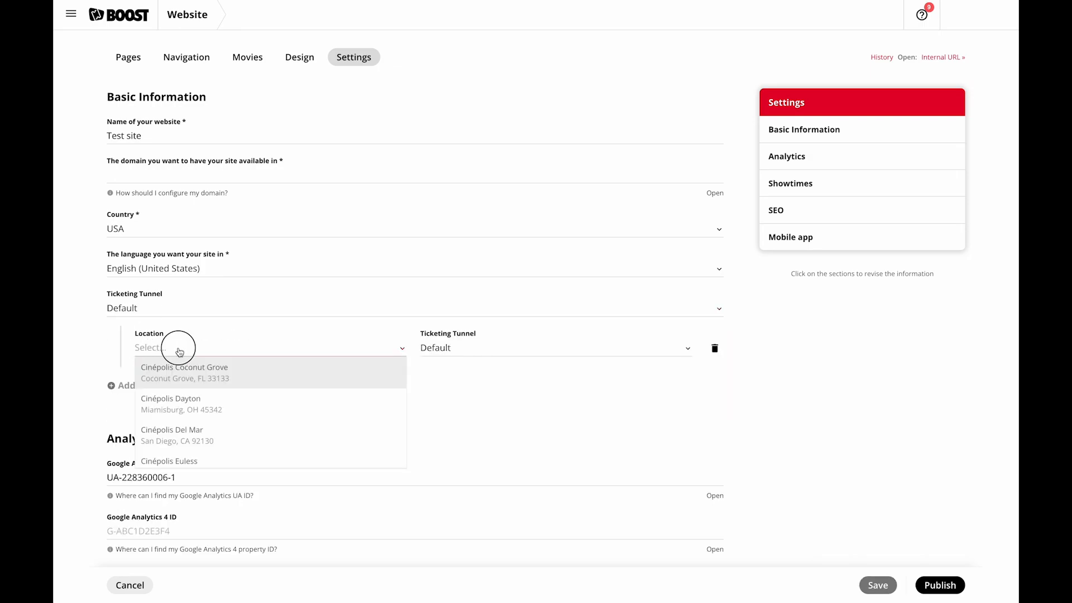
click(554, 347)
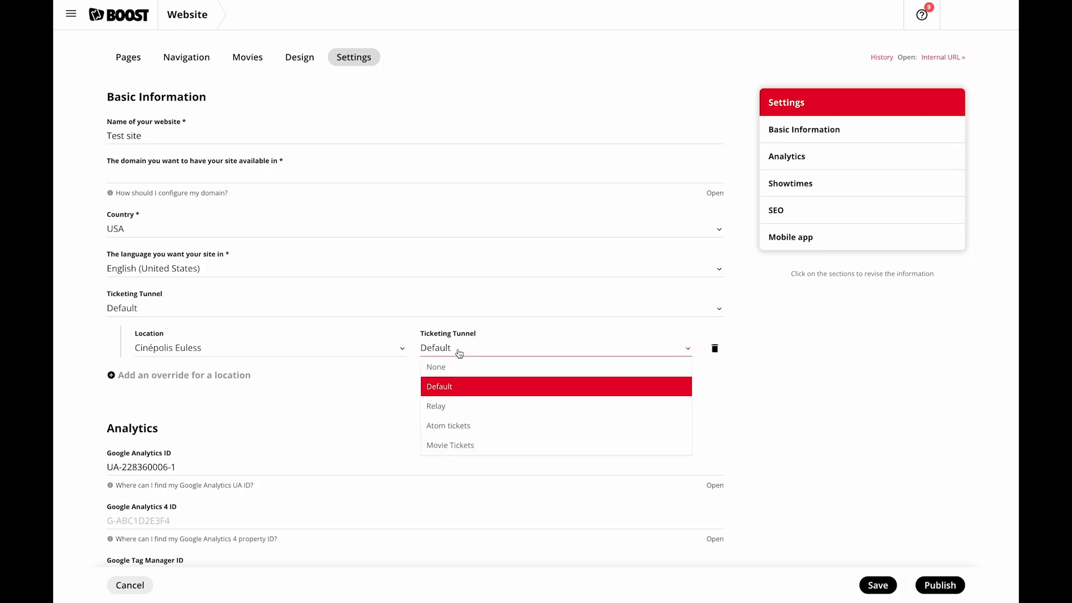
click(435, 366)
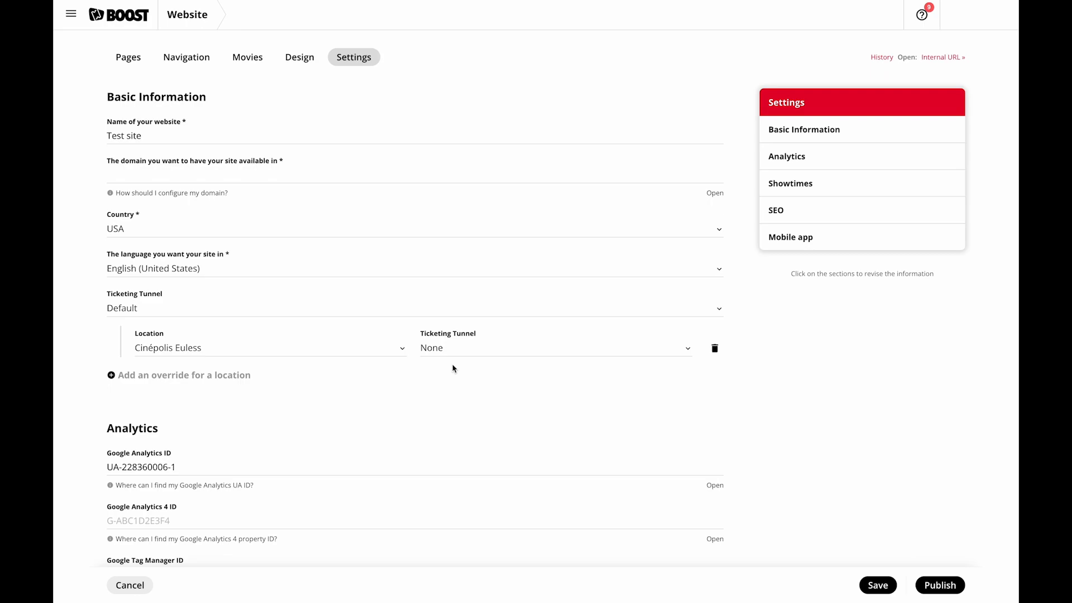
mouse_move(448, 348)
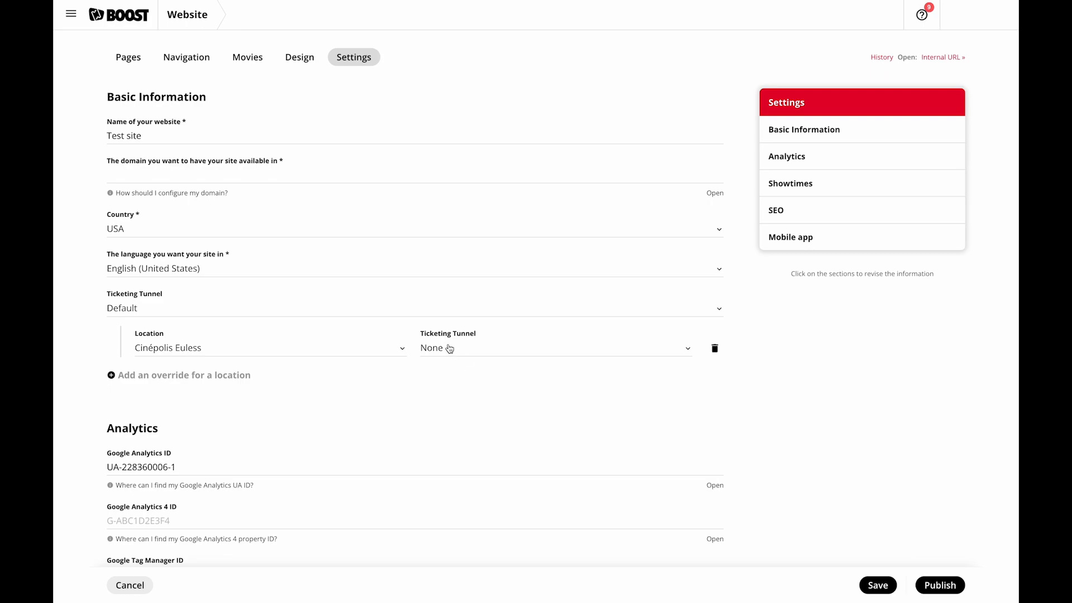
- Scroll down to the Google Analytics 4 property ID help near the showtimes settings
scroll(down, 3)
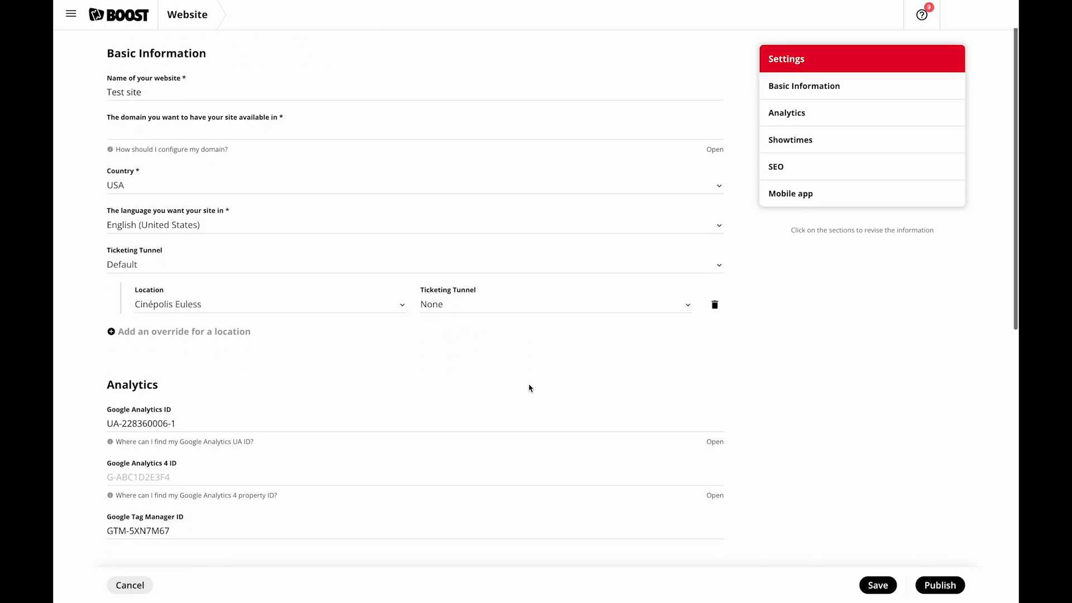
scroll(down, 3)
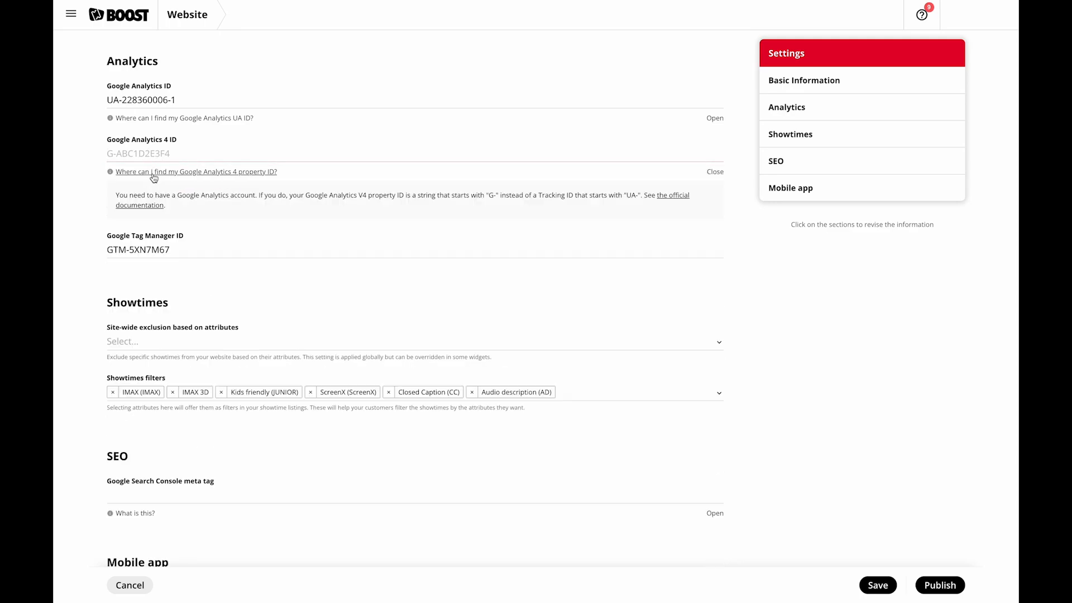
mouse_move(188, 219)
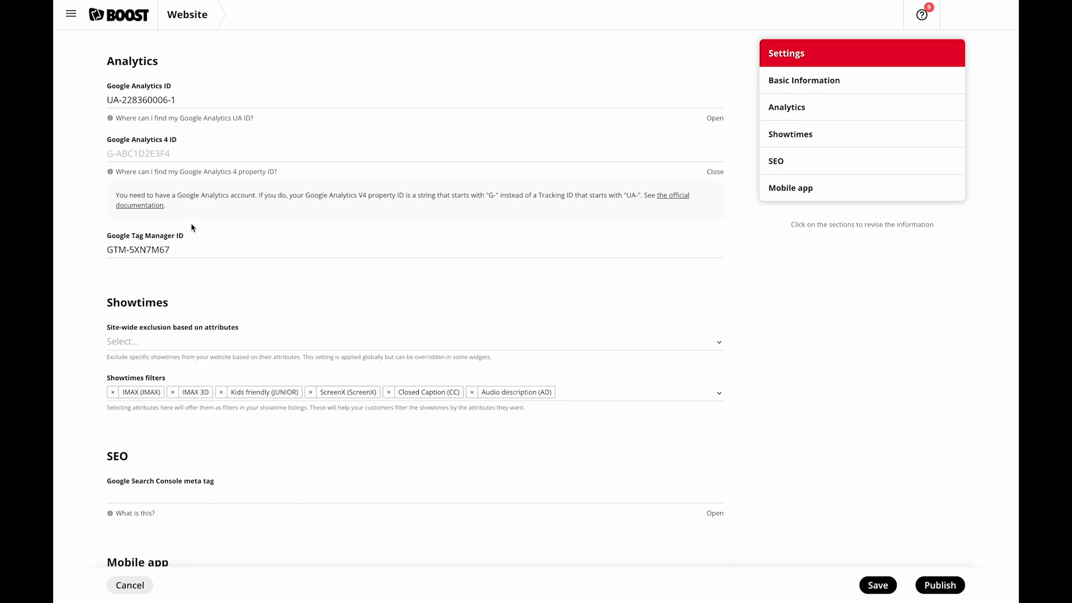
mouse_move(136, 235)
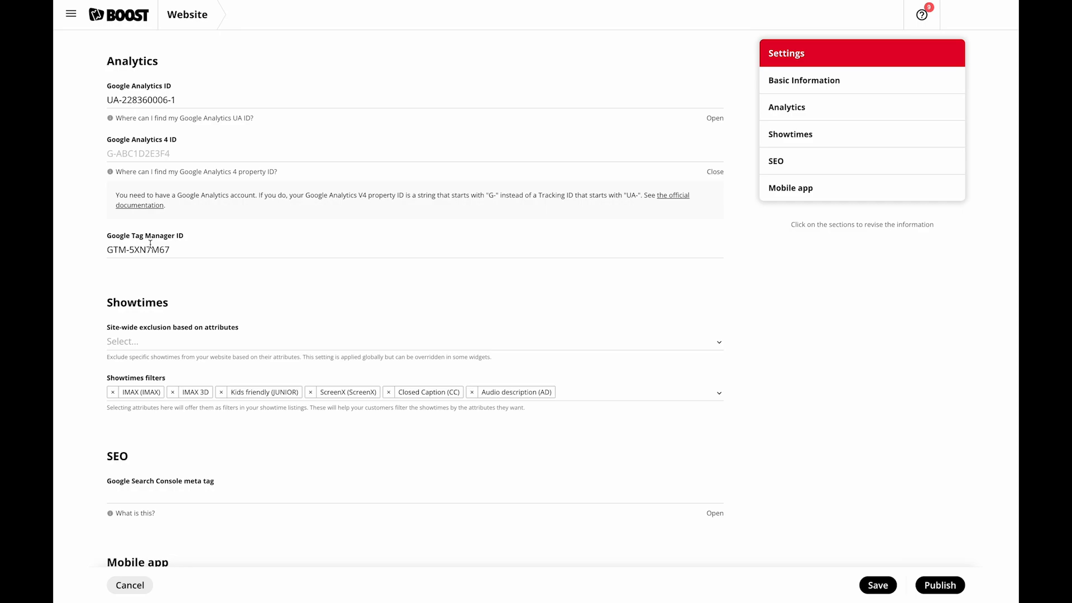
scroll(down, 3)
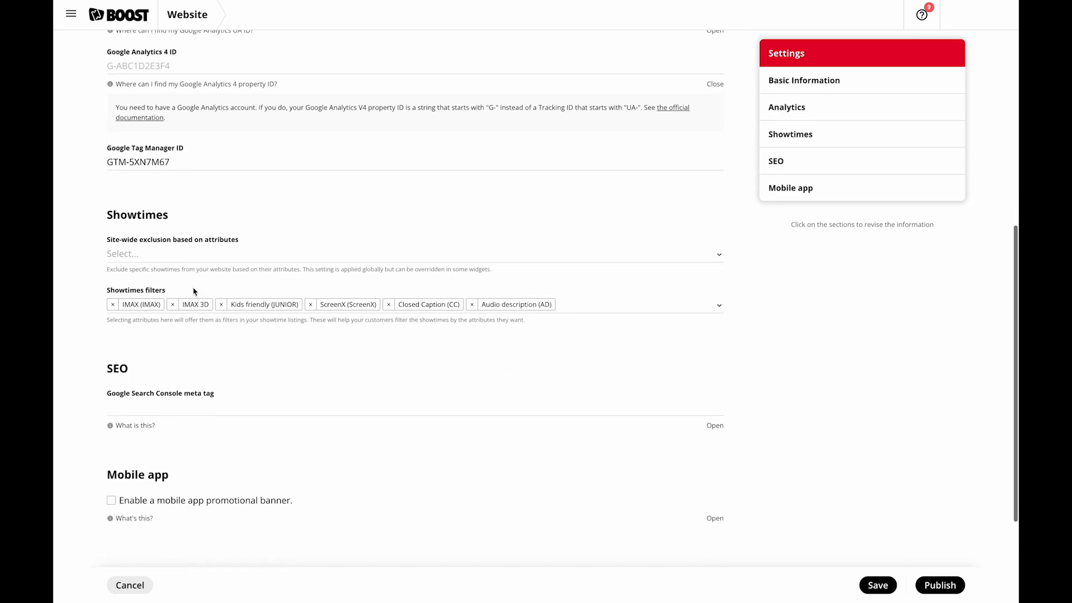
- Add 'Loyalty only' to the site-wide attribute-based showtime exclusion
scroll(down, 3)
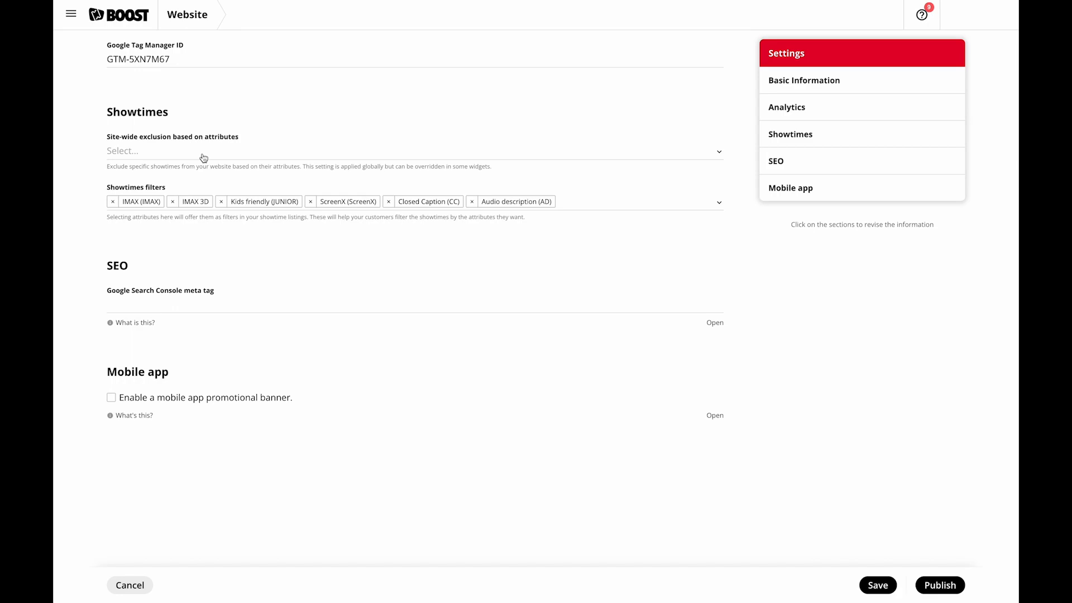
click(410, 152)
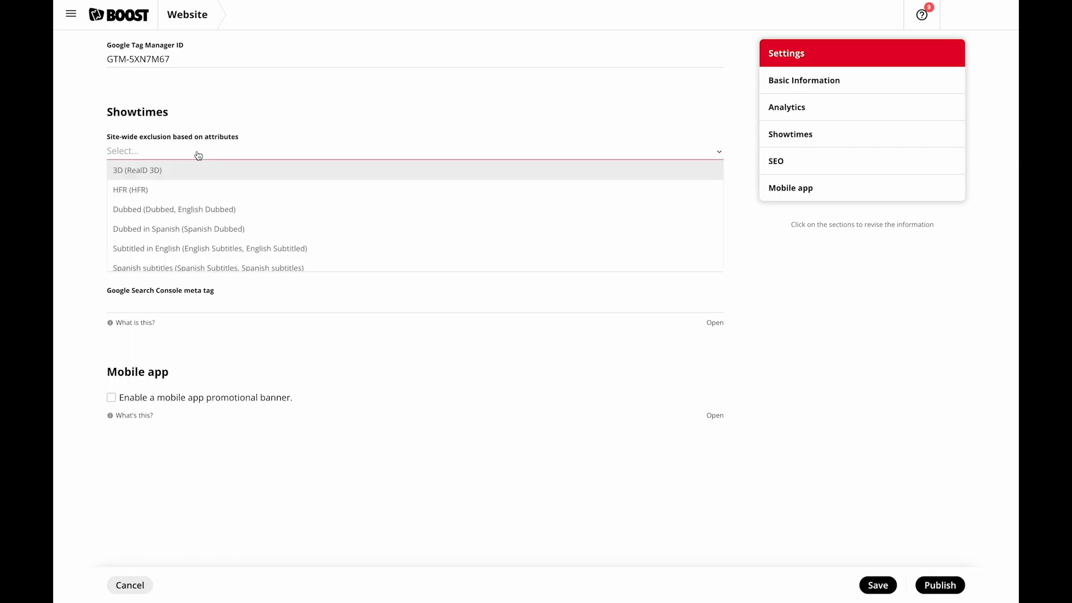
scroll(down, 3)
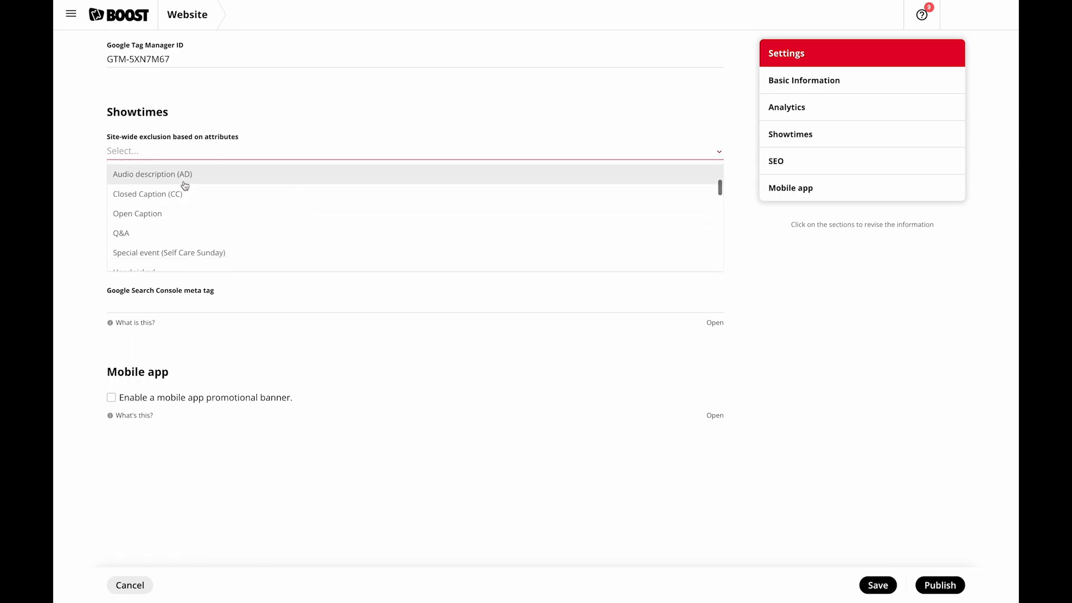
scroll(down, 3)
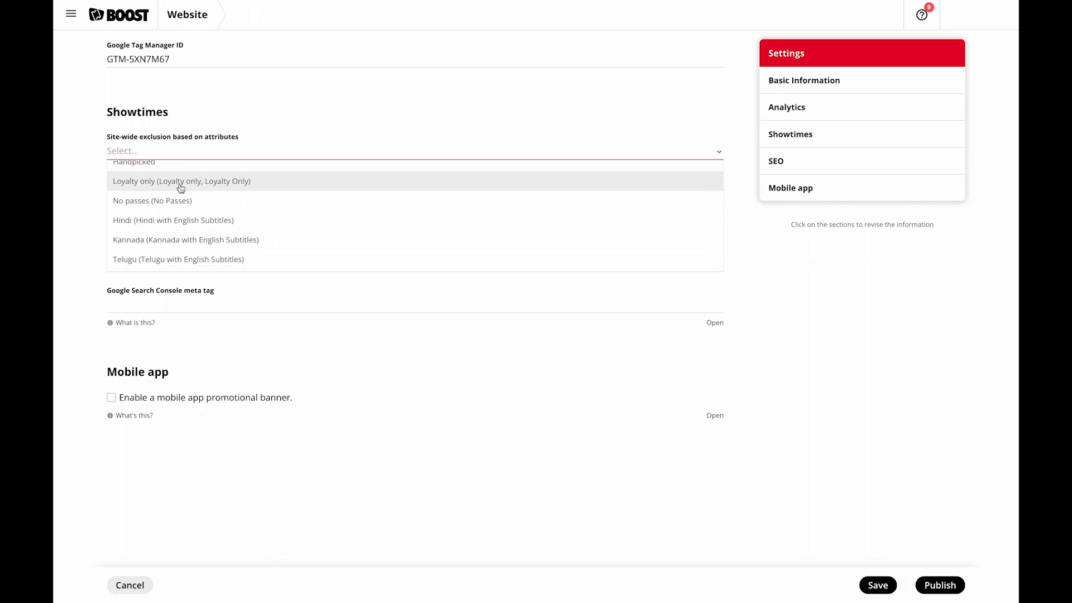
click(181, 180)
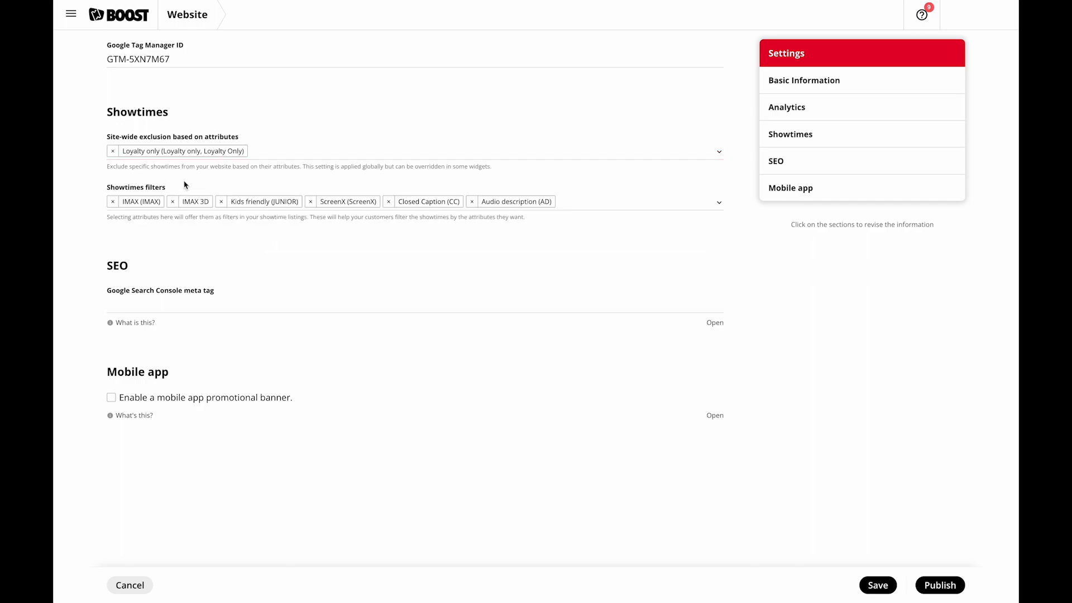
mouse_move(284, 255)
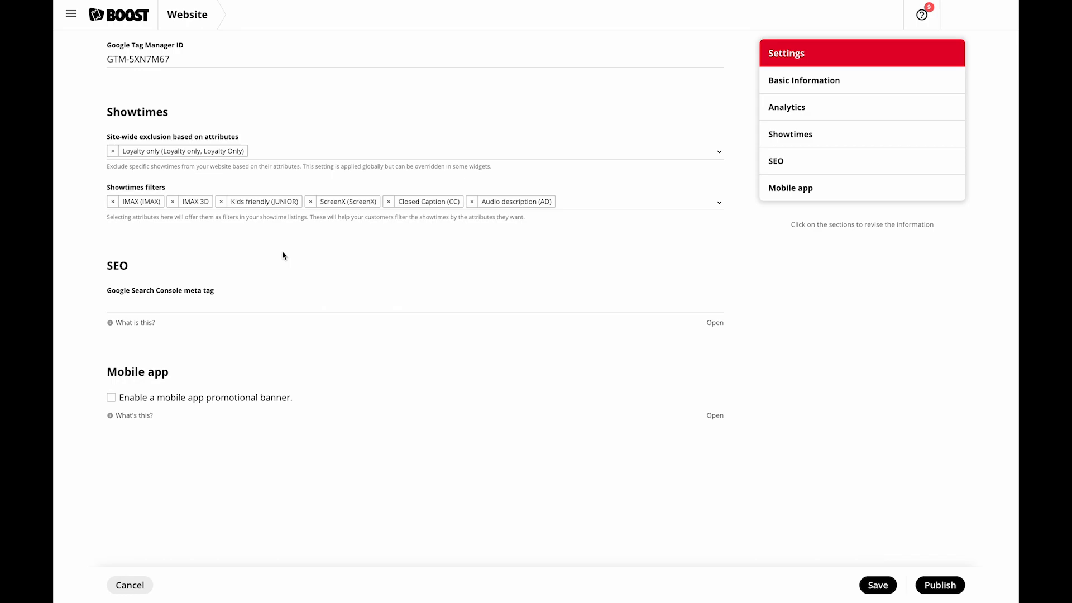
mouse_move(576, 231)
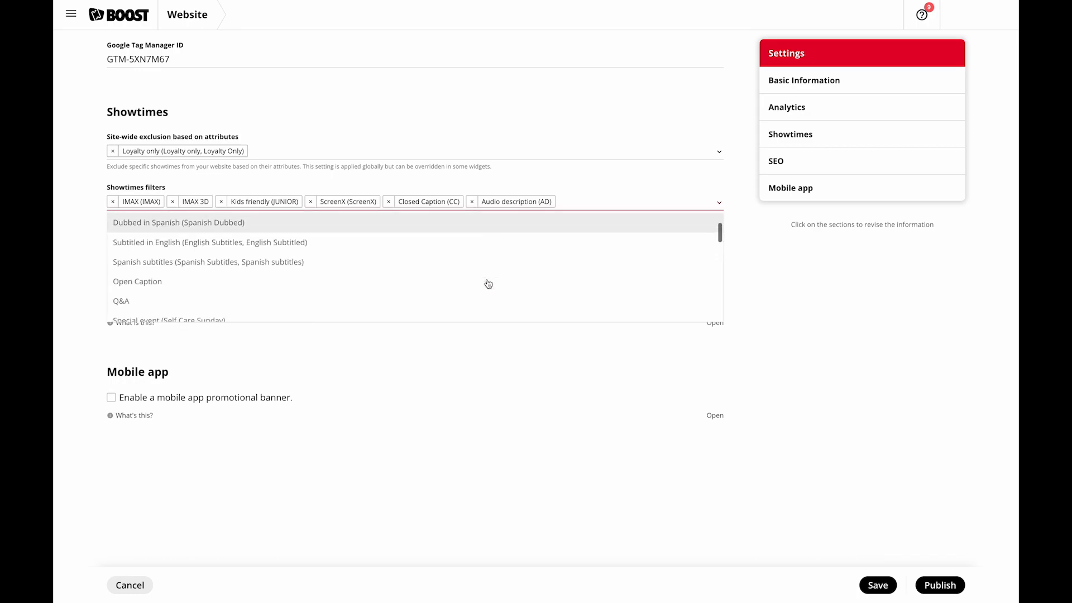
- Add 'IMAX With Laser' to the showtime filters and preview the website's Filter by menu
scroll(down, 3)
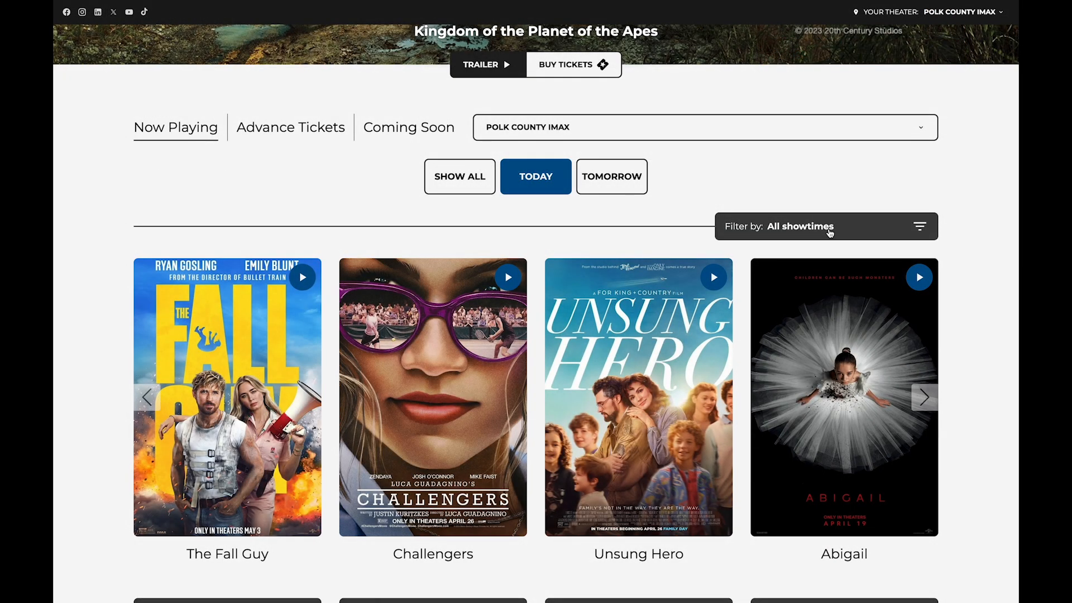
click(825, 226)
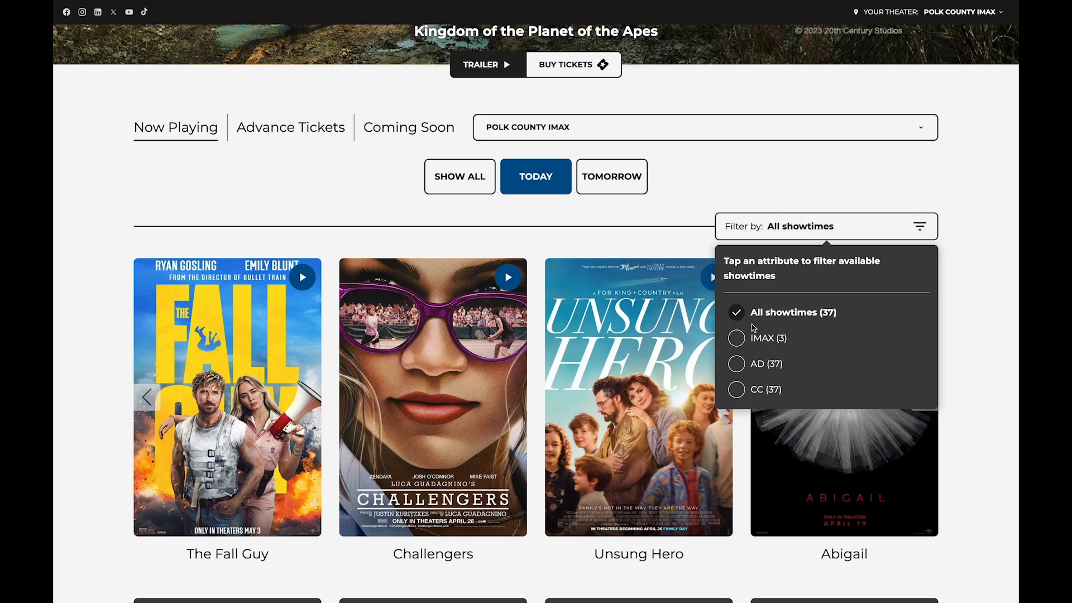
click(759, 337)
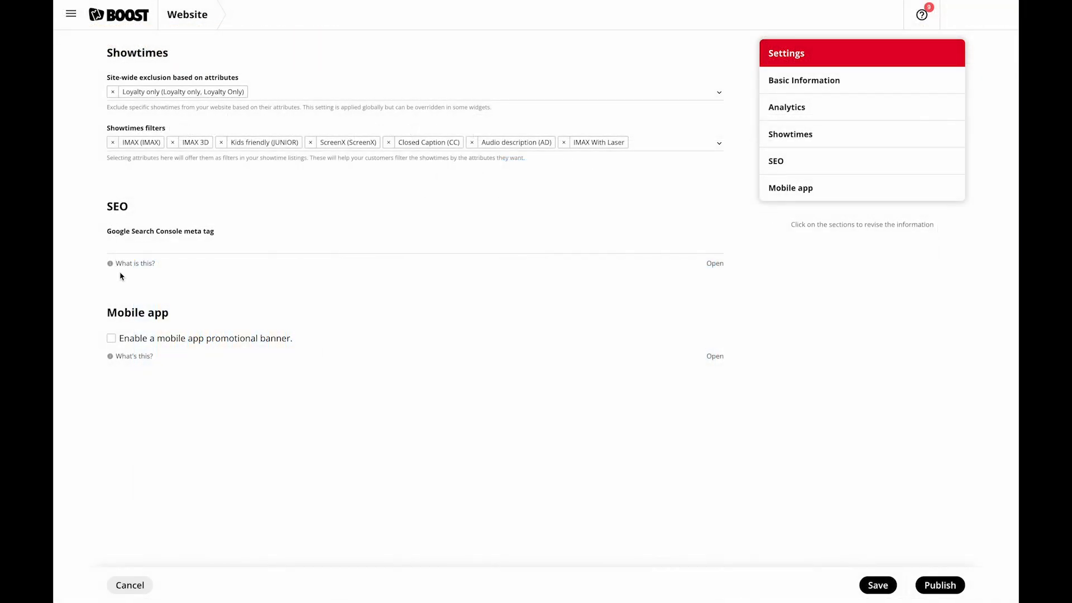
mouse_move(135, 263)
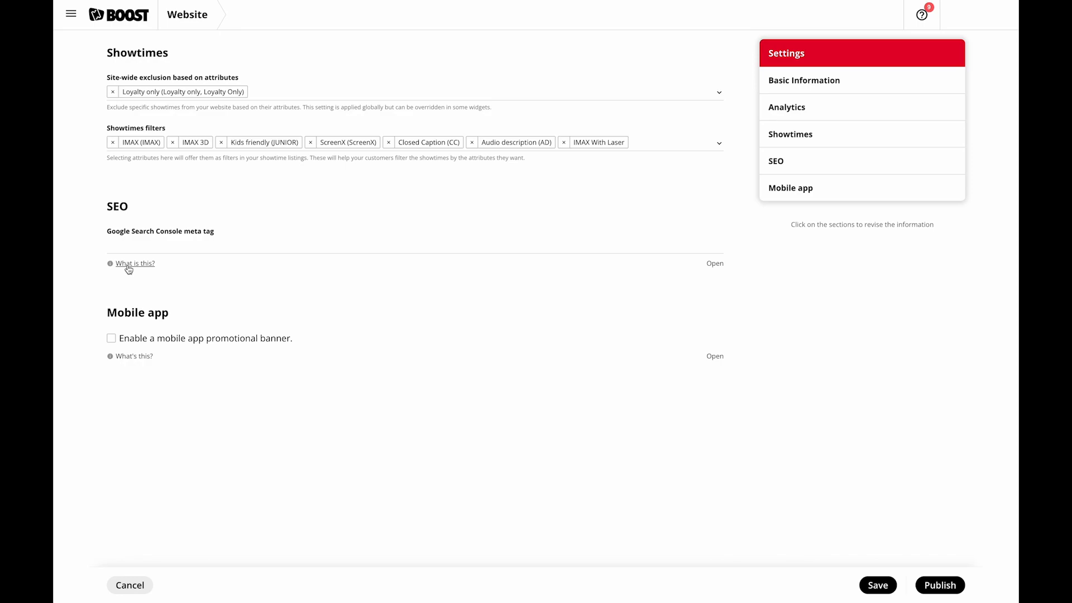
- Read the SEO meta tag help, enable the mobile app promotional banner, and go to Cinema info
click(713, 263)
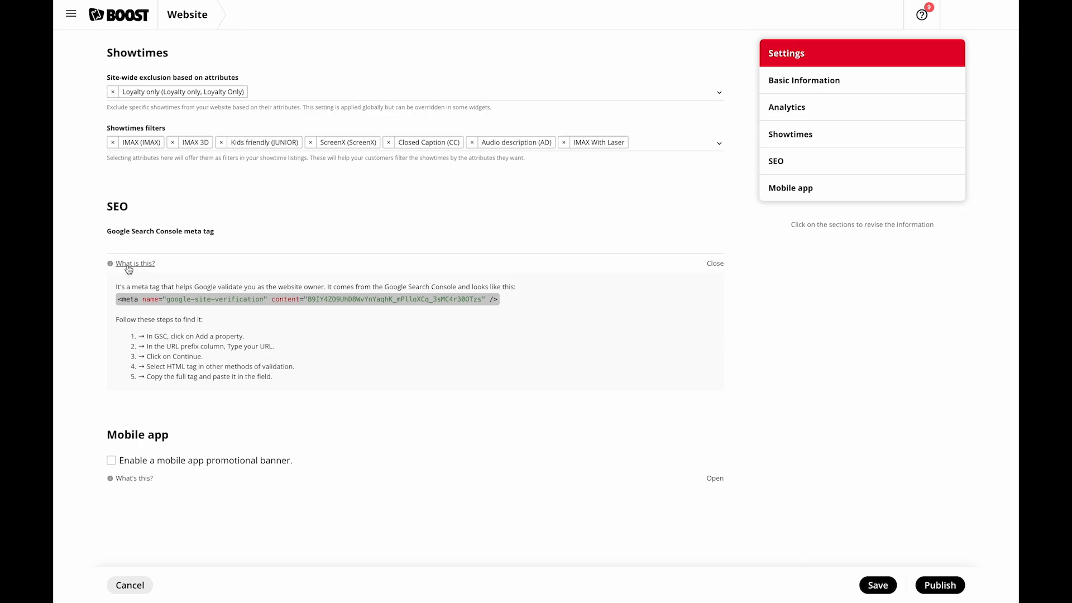
mouse_move(169, 454)
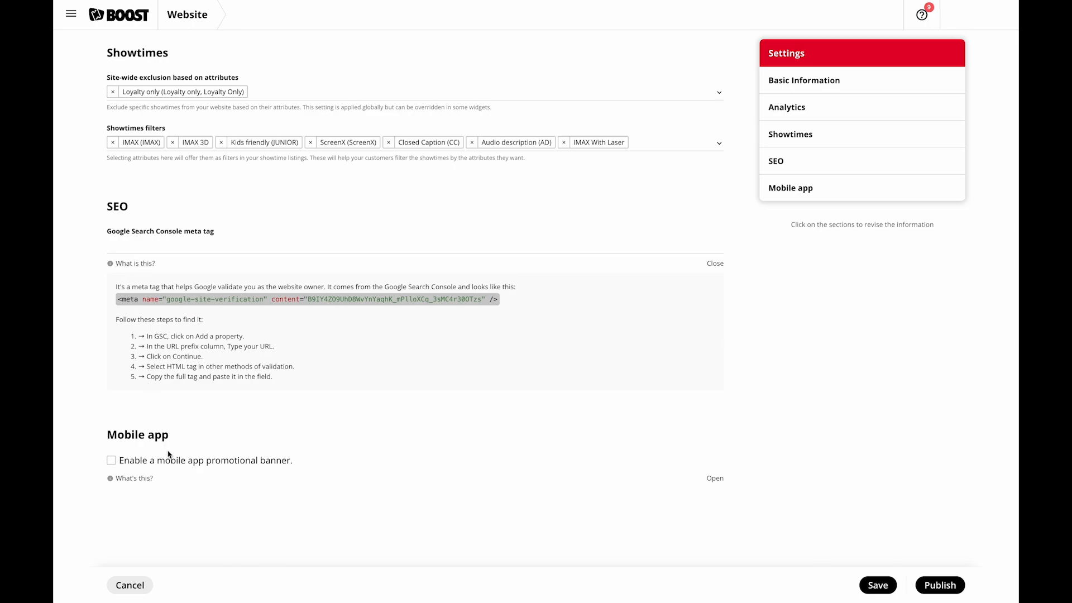
click(111, 460)
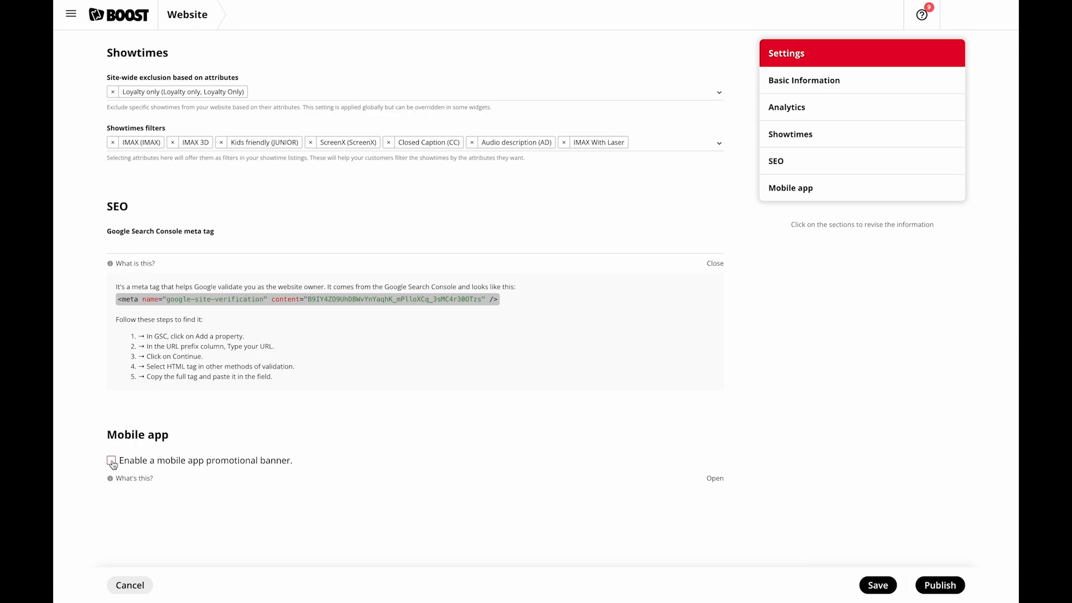
click(110, 460)
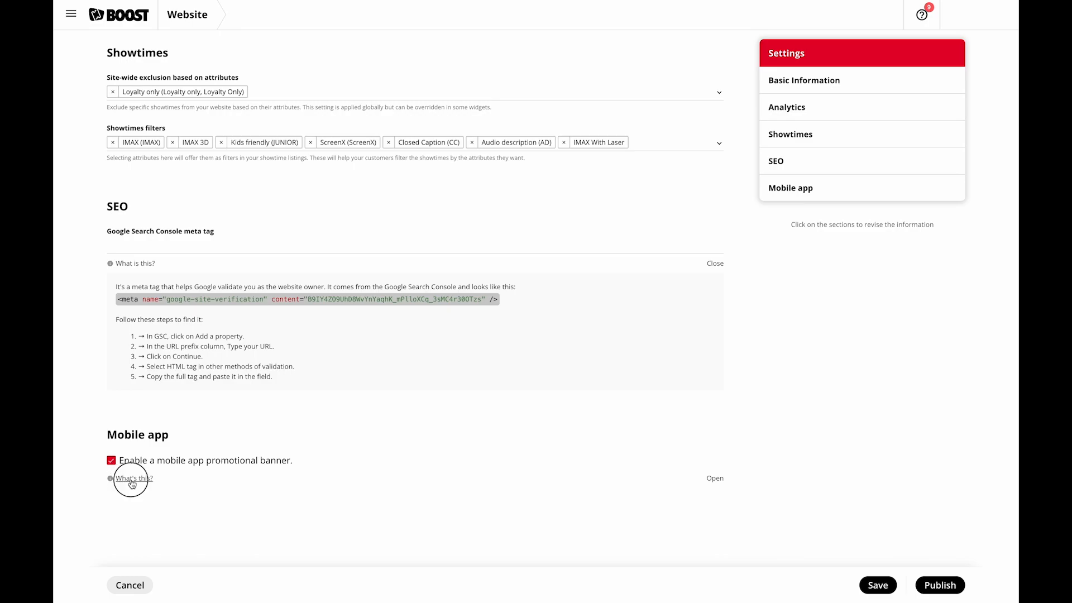
click(134, 478)
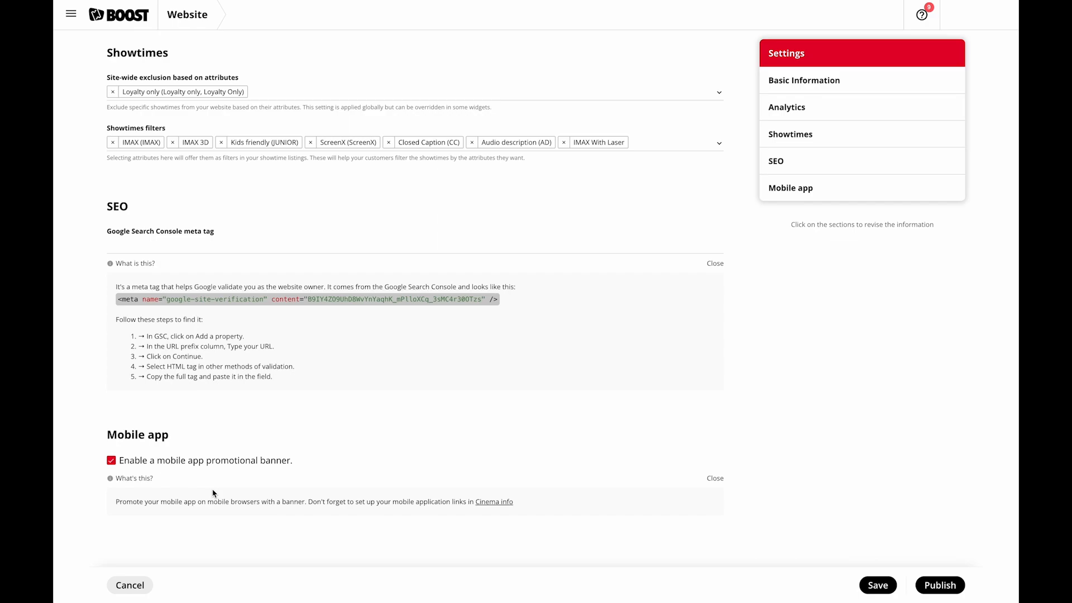
click(70, 13)
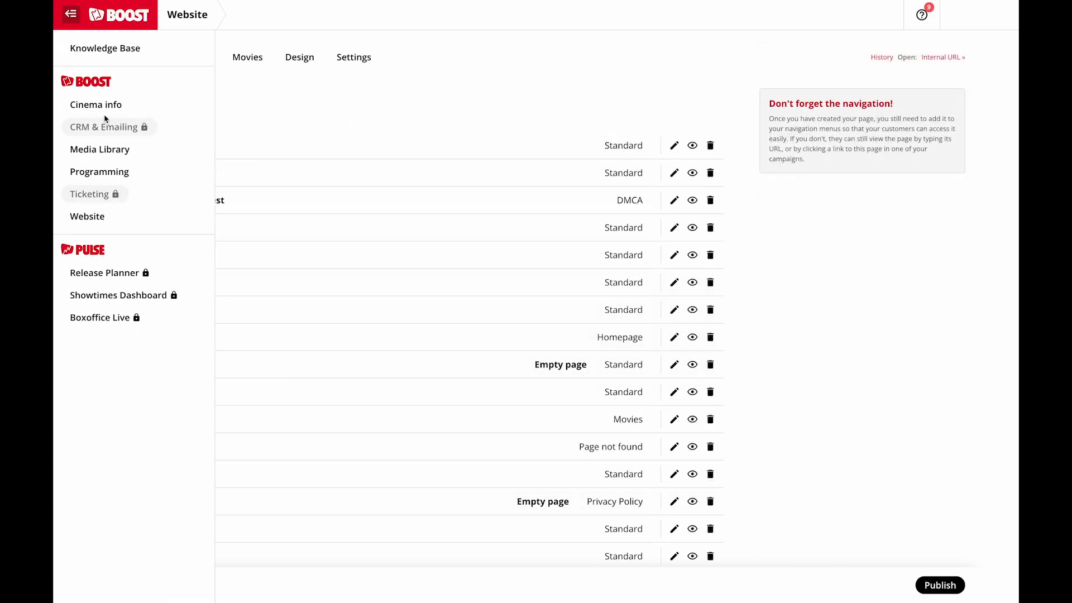
click(96, 104)
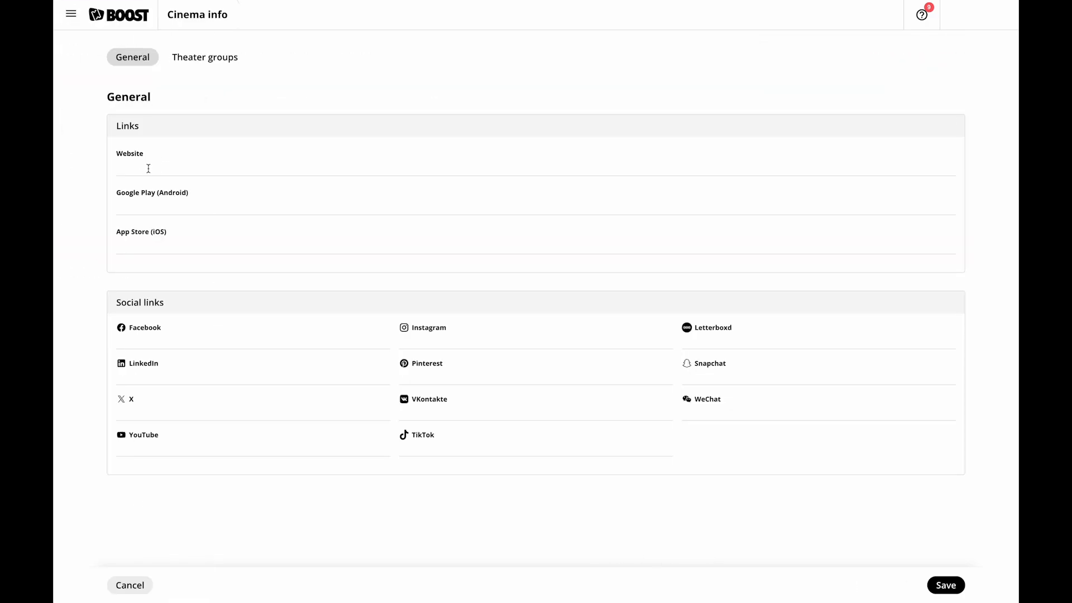